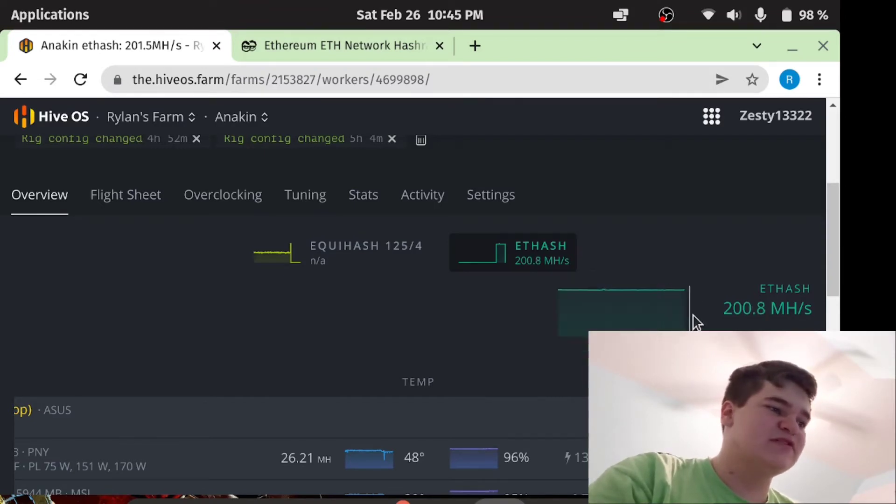
Step: Confirm the Anakin rig's ethash hashrate is about 201 MH/s, then switch to the 2miners network hashrate page
{"action": "scroll", "scroll_direction": "down", "scroll_amount": 3}
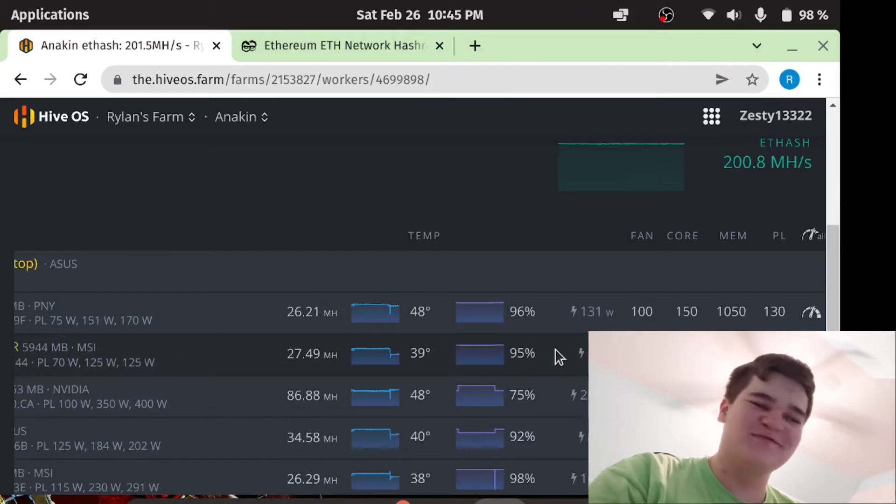
{"action": "scroll", "scroll_direction": "up", "scroll_amount": 3}
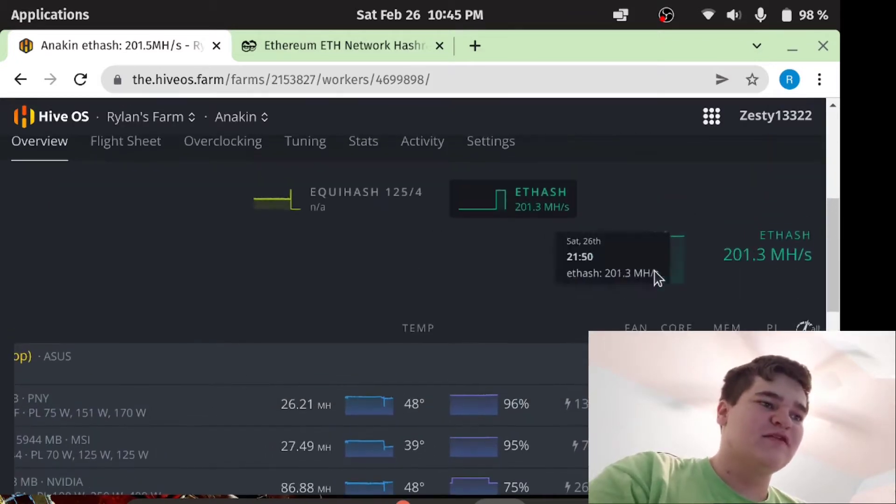
{"action": "mouse_move", "coordinate": [787, 45]}
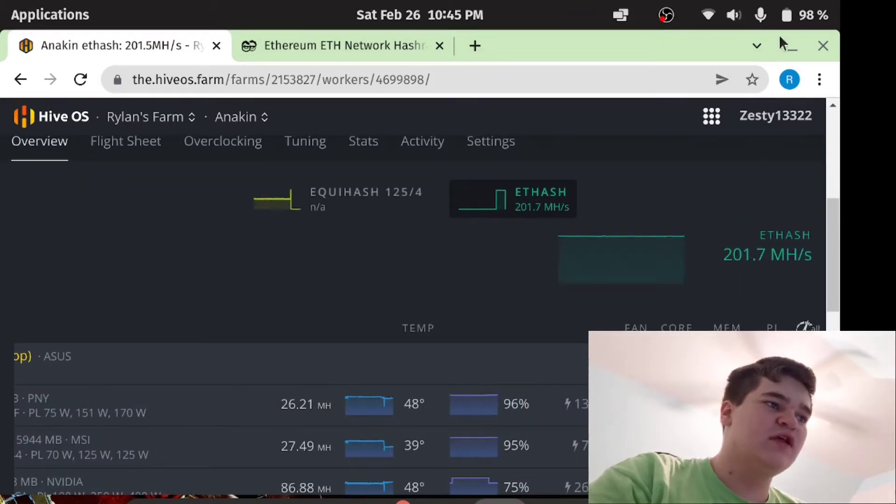
{"action": "left_click", "coordinate": [343, 45]}
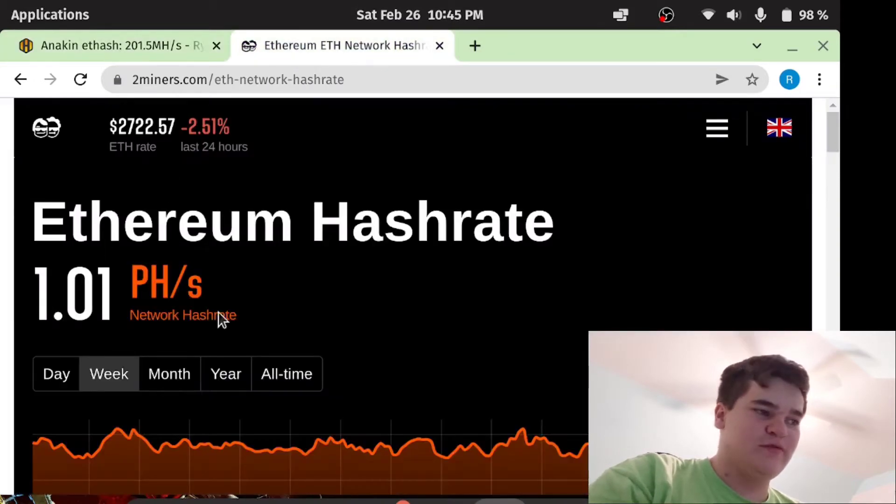
Step: Scroll the 2miners page to read the 1.01 PH/s Ethereum network hashrate
{"action": "scroll", "scroll_direction": "down", "scroll_amount": 3}
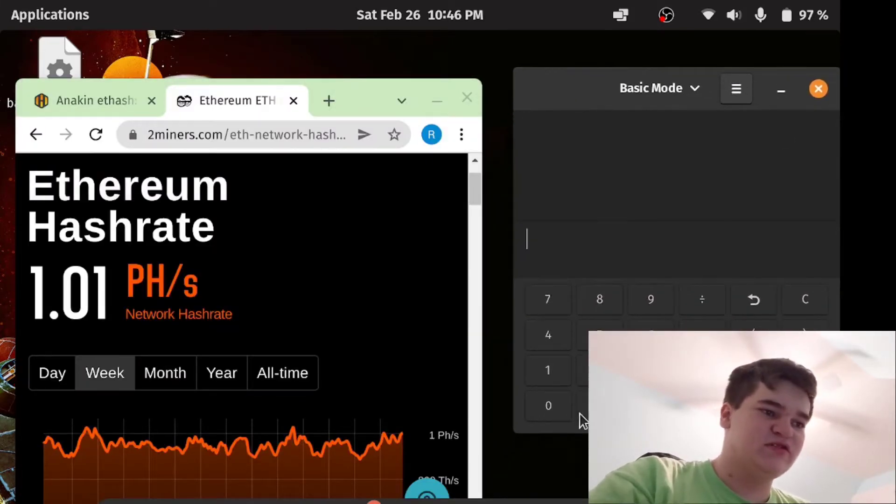
{"action": "left_click", "coordinate": [547, 405]}
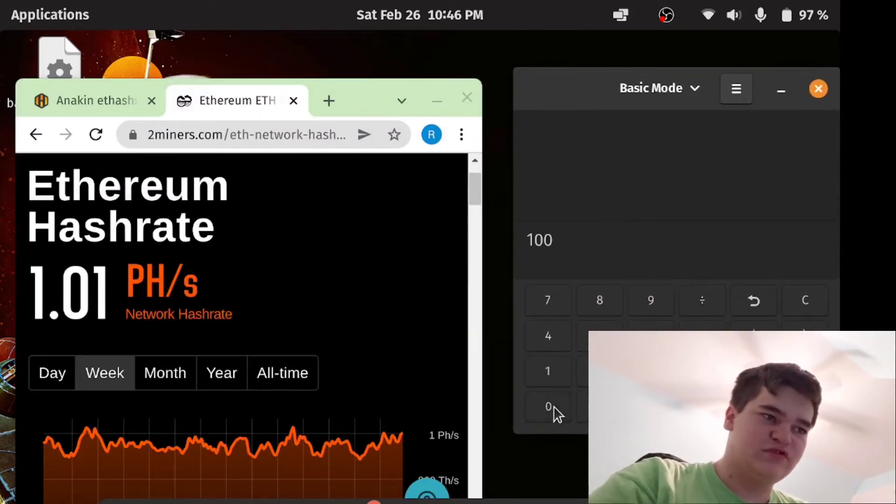
{"action": "left_click", "coordinate": [546, 406]}
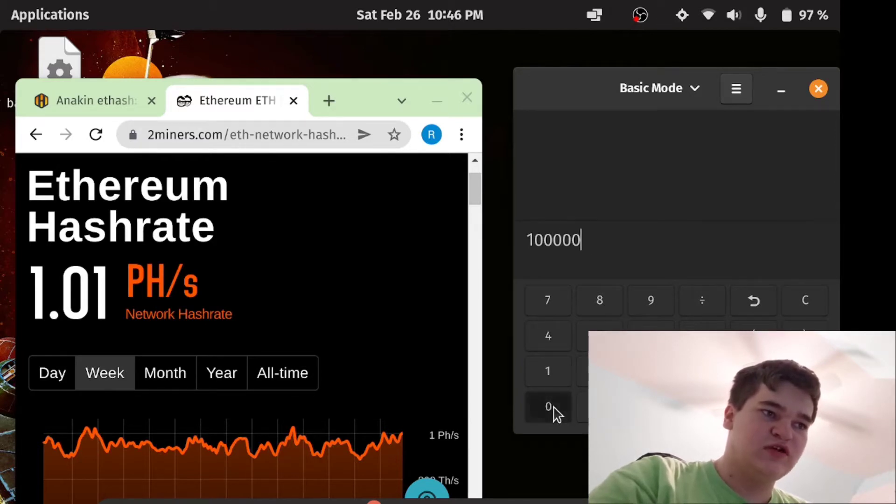
{"action": "left_click", "coordinate": [547, 407]}
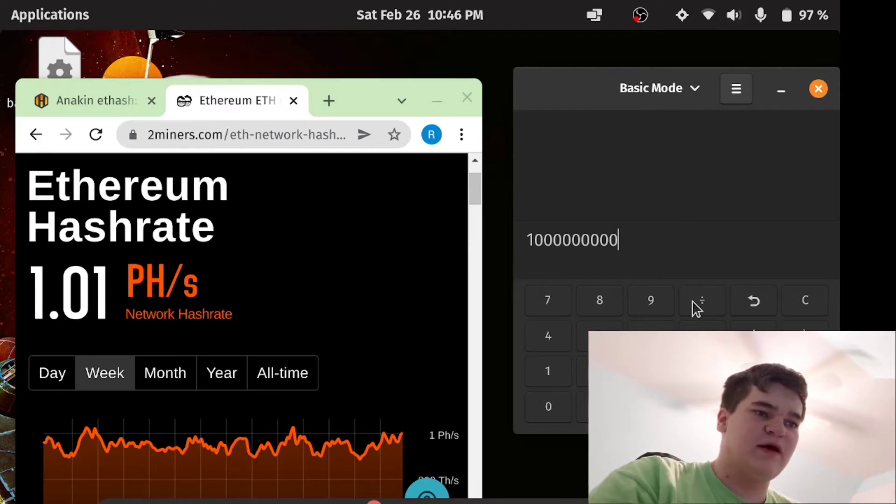
{"action": "left_click", "coordinate": [701, 300]}
{"action": "type", "text": "÷200"}
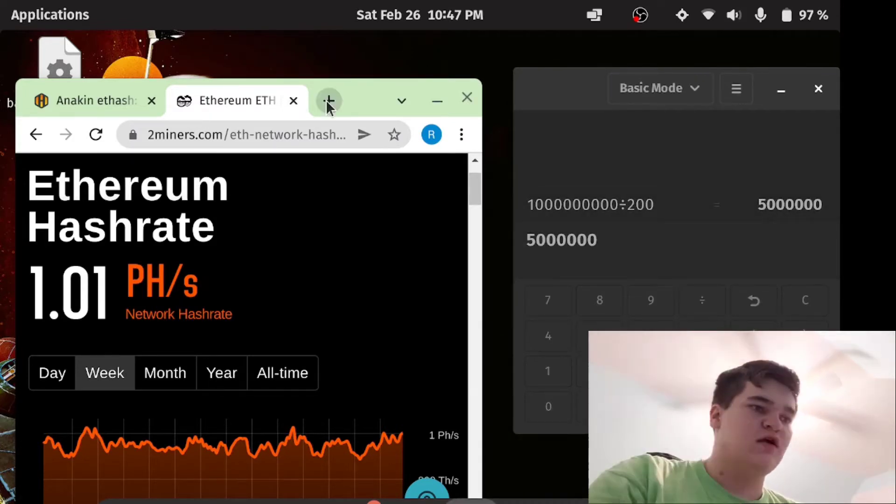
Step: Google 'how many seconds in a day' to get 86400, then close that tab
{"action": "left_click", "coordinate": [327, 100]}
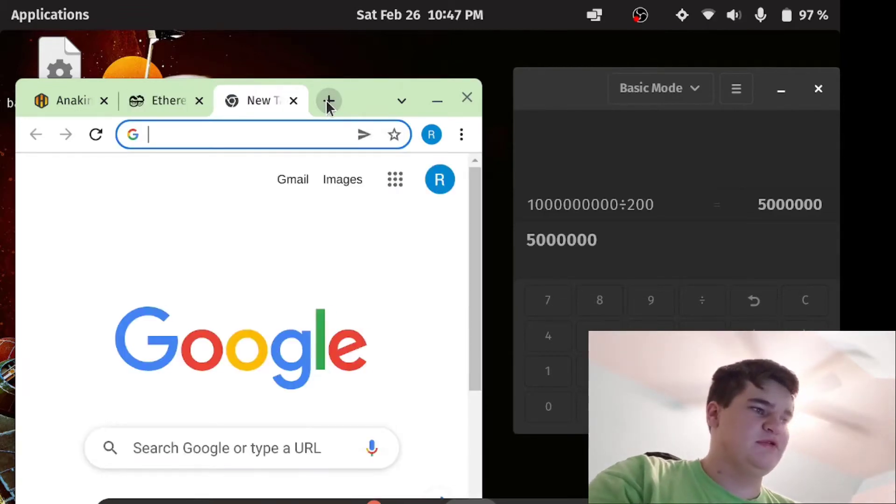
{"action": "type", "text": "how many seconds in a day"}
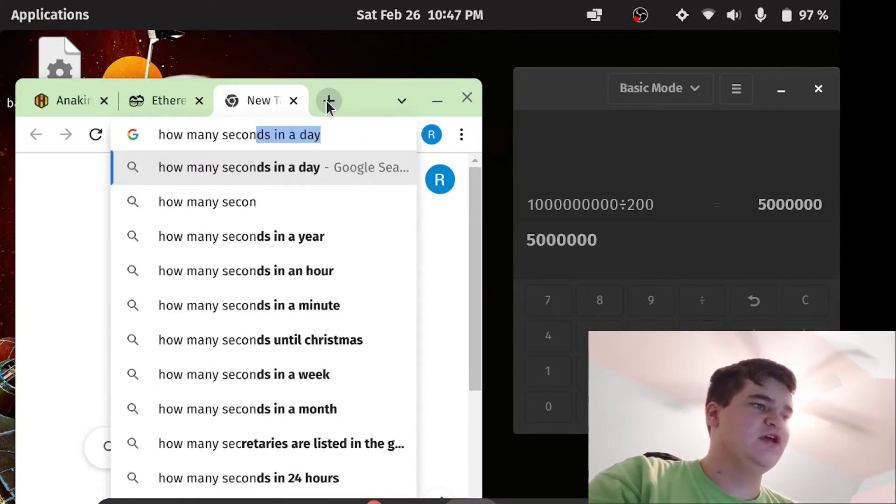
{"action": "key", "text": "Return"}
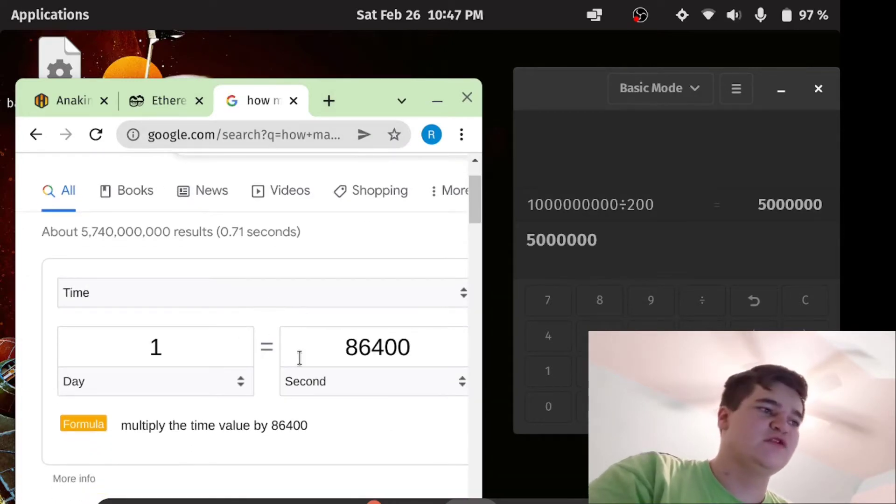
{"action": "left_click", "coordinate": [598, 300]}
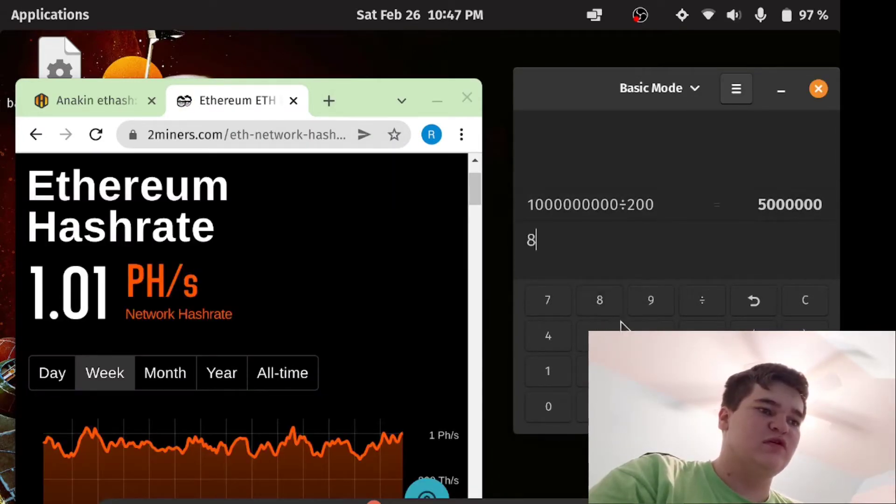
Step: Compute 86400 ÷ 15 = 5760 blocks per day, then 5000000 ÷ 5760 ≈ 868.06 days
{"action": "type", "text": "6400÷15"}
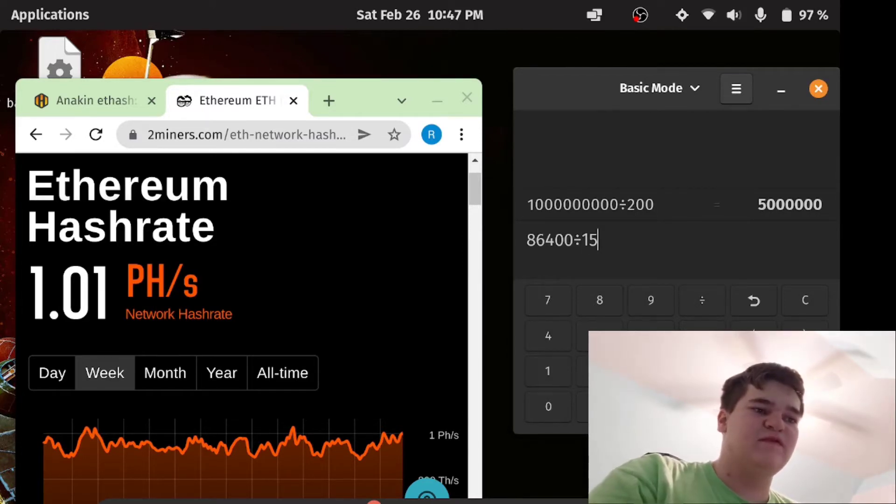
{"action": "key", "text": "Return"}
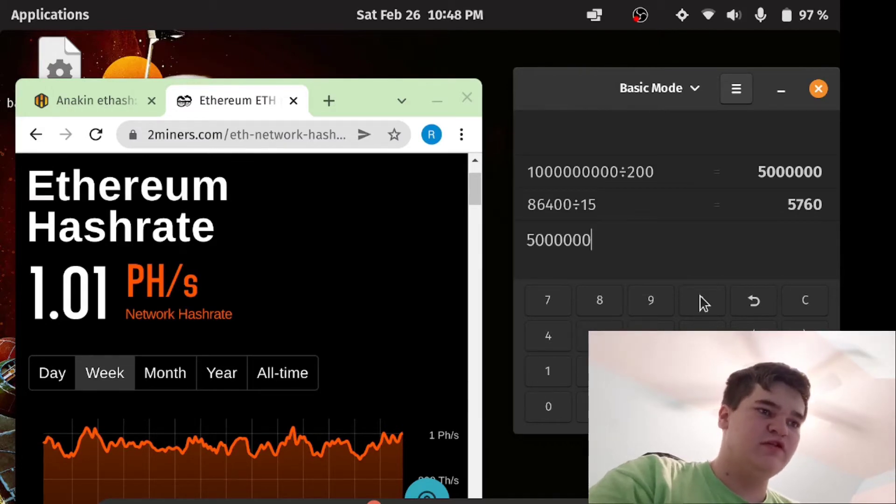
{"action": "left_click", "coordinate": [701, 300]}
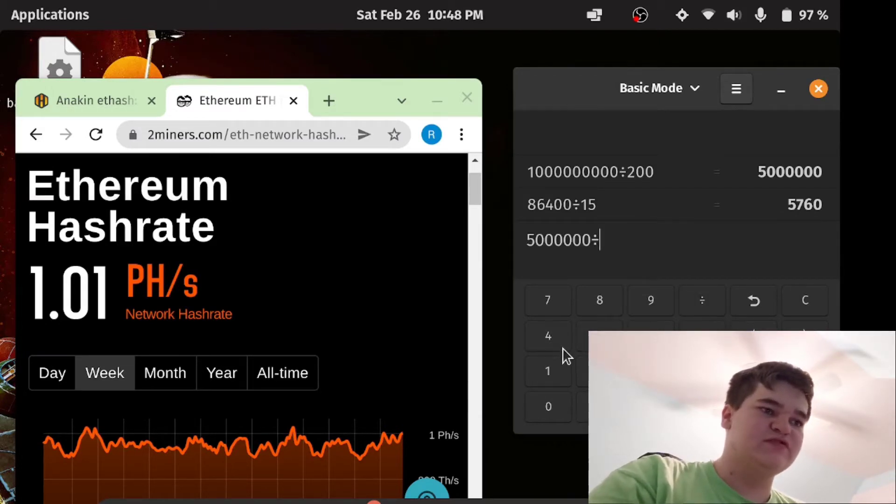
{"action": "type", "text": "5760"}
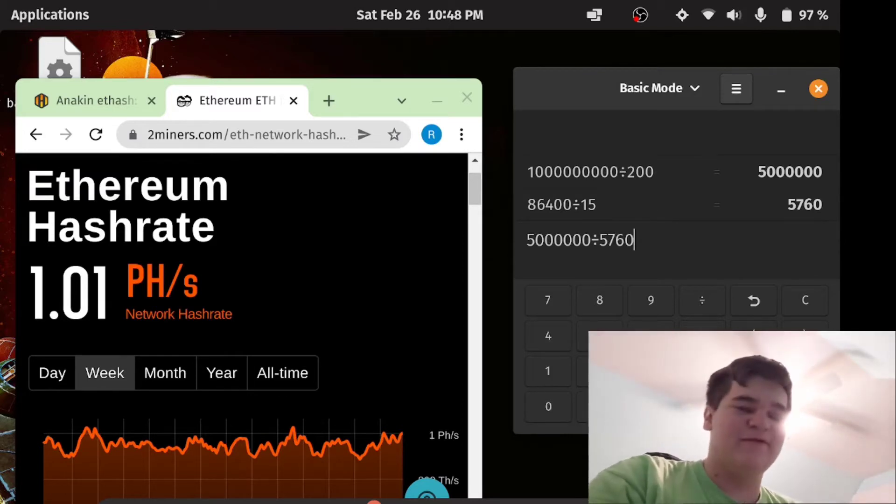
{"action": "key", "text": "Return"}
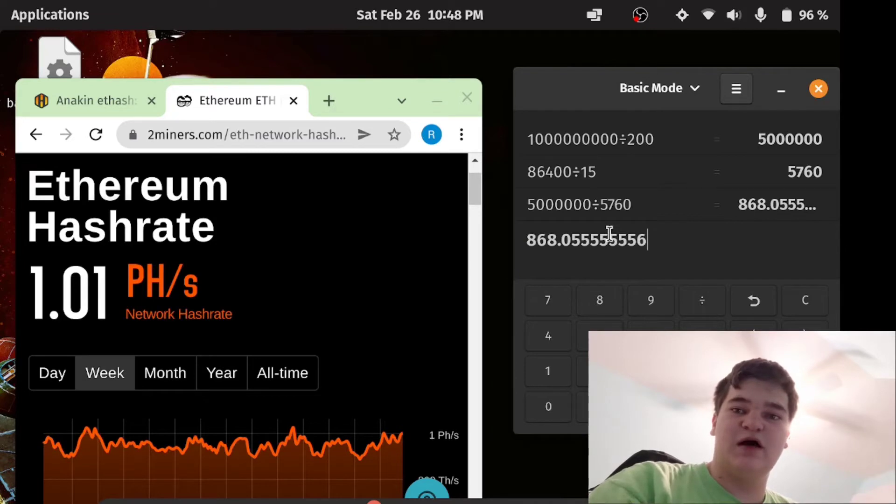
Step: Begin dividing the 868.055555556-day result
{"action": "left_click", "coordinate": [702, 300]}
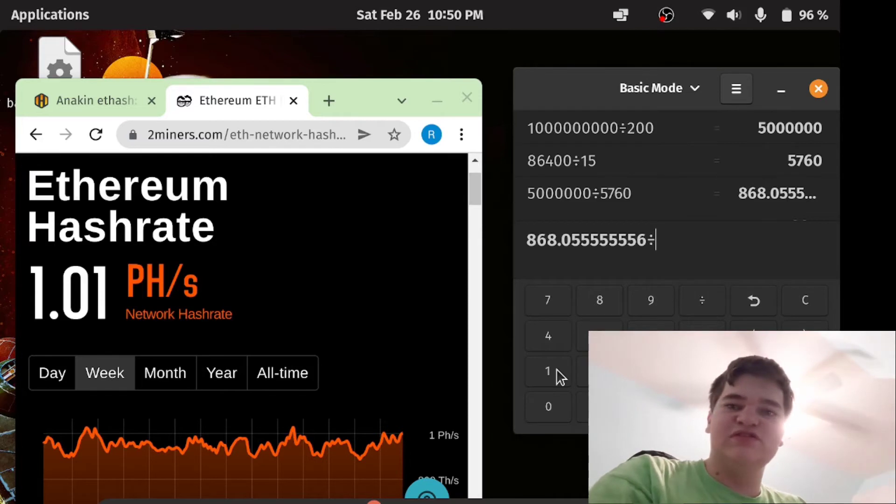
{"action": "mouse_move", "coordinate": [525, 400]}
{"action": "type", "text": "124"}
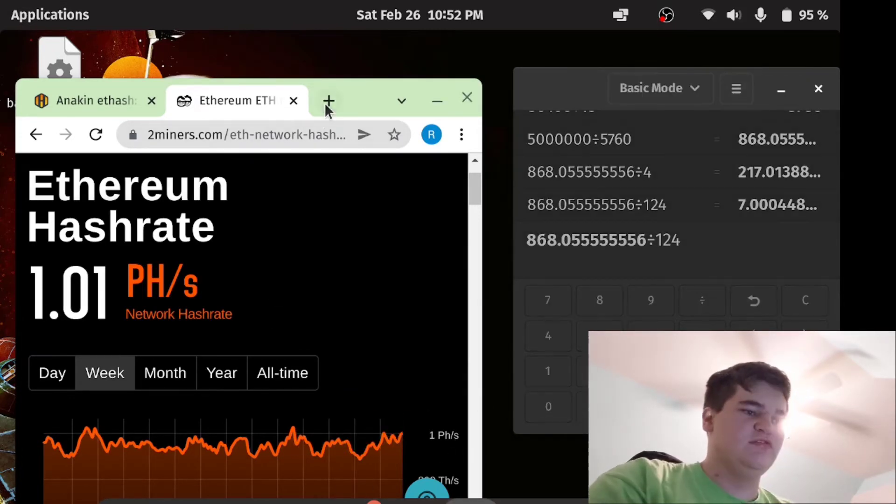
Step: Reload the 2miners account's miner statistics page and minimize the browser
{"action": "left_click", "coordinate": [328, 101]}
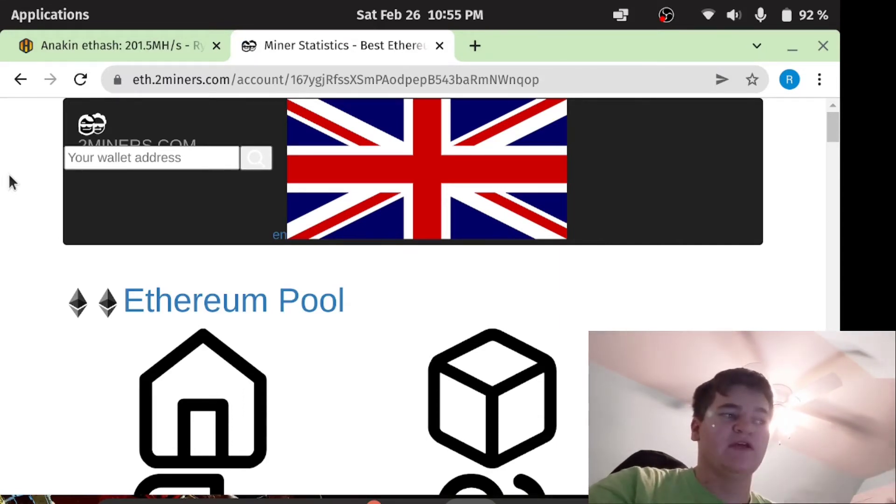
{"action": "left_click", "coordinate": [80, 79]}
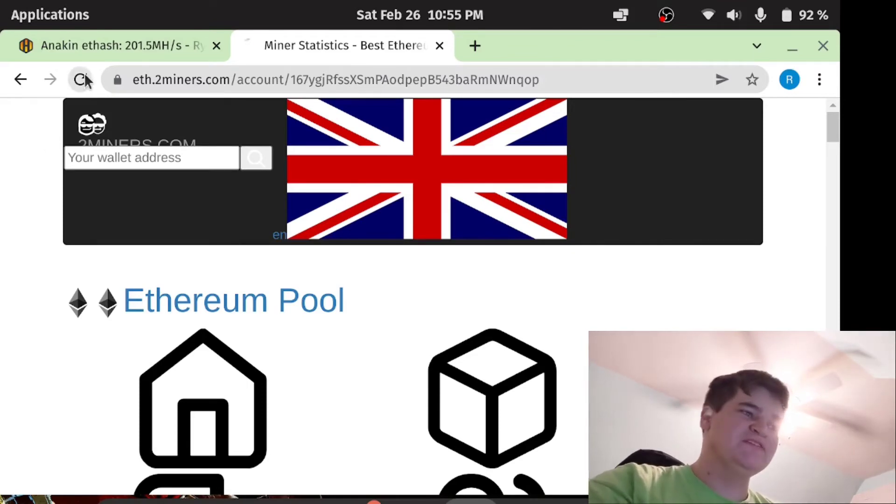
{"action": "left_click", "coordinate": [80, 80]}
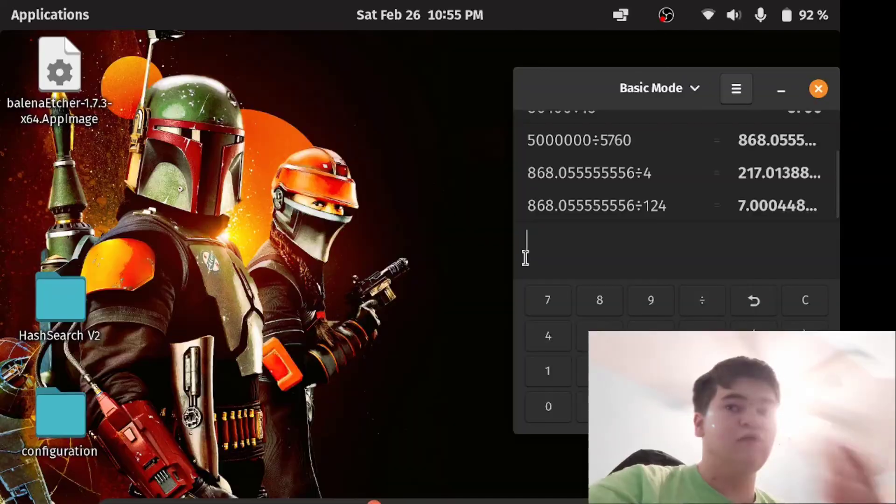
{"action": "mouse_move", "coordinate": [667, 322]}
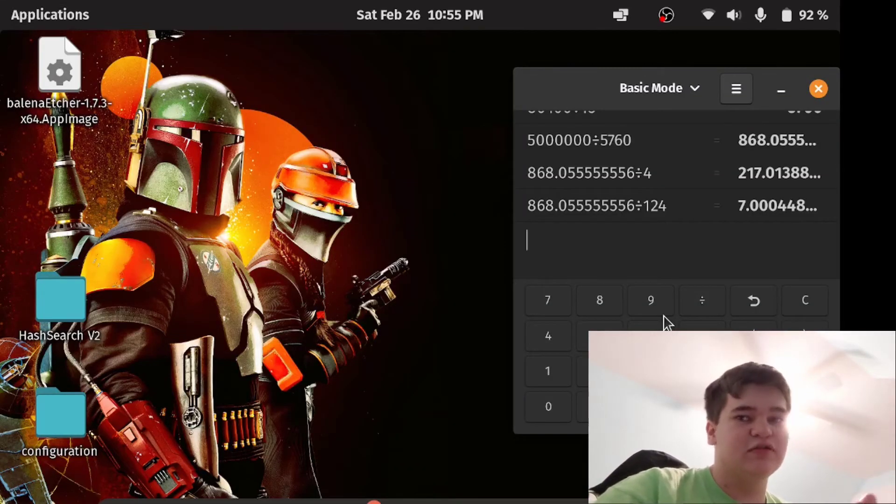
Step: Calculate 8 × 870 = 6960 in a new calculation
{"action": "left_click", "coordinate": [599, 300]}
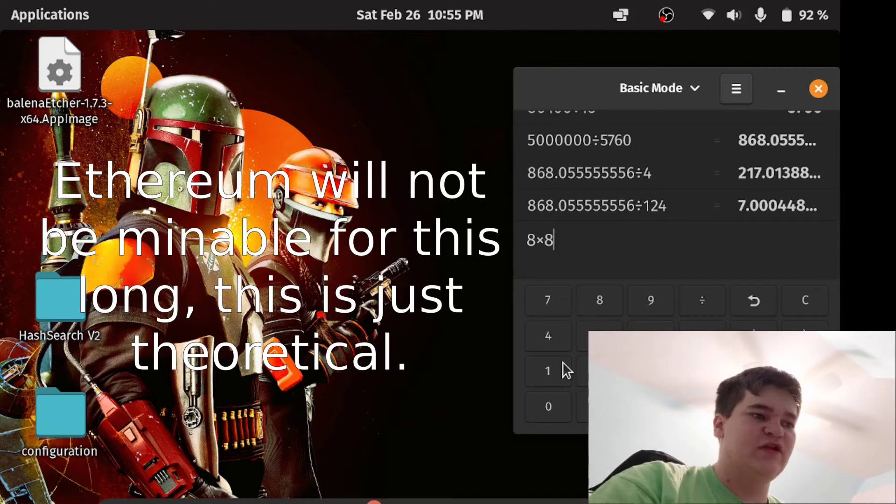
{"action": "key", "text": "Return"}
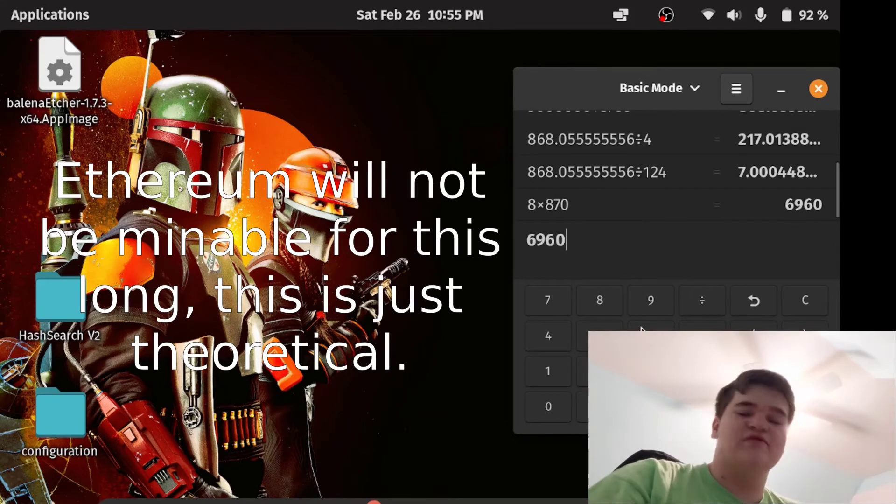